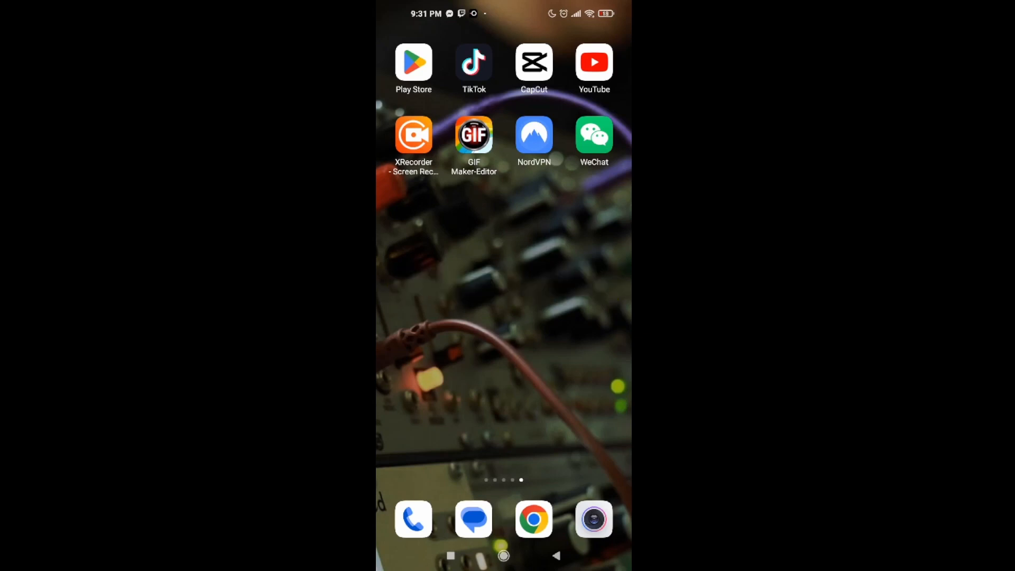
# Launch WeChat and go to the Me profile page
pyautogui.click(594, 136)
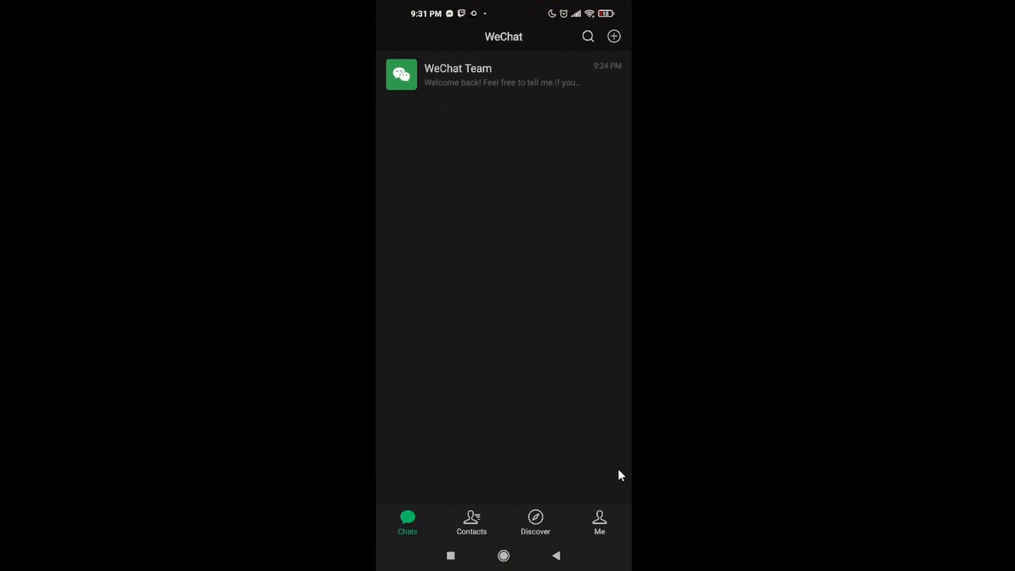
pyautogui.click(598, 522)
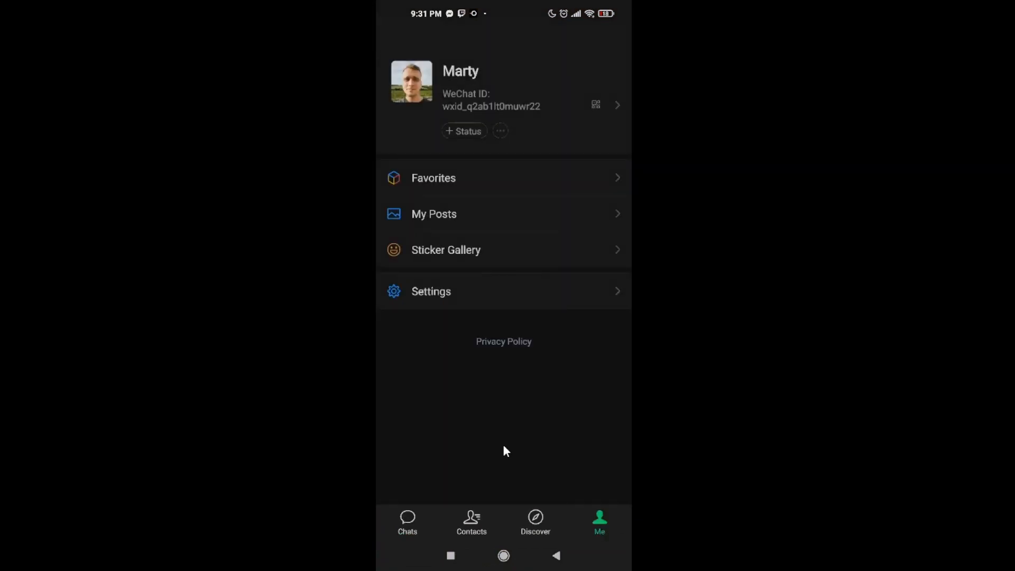
# Change the app language from English to Italiano and save the choice
pyautogui.click(432, 290)
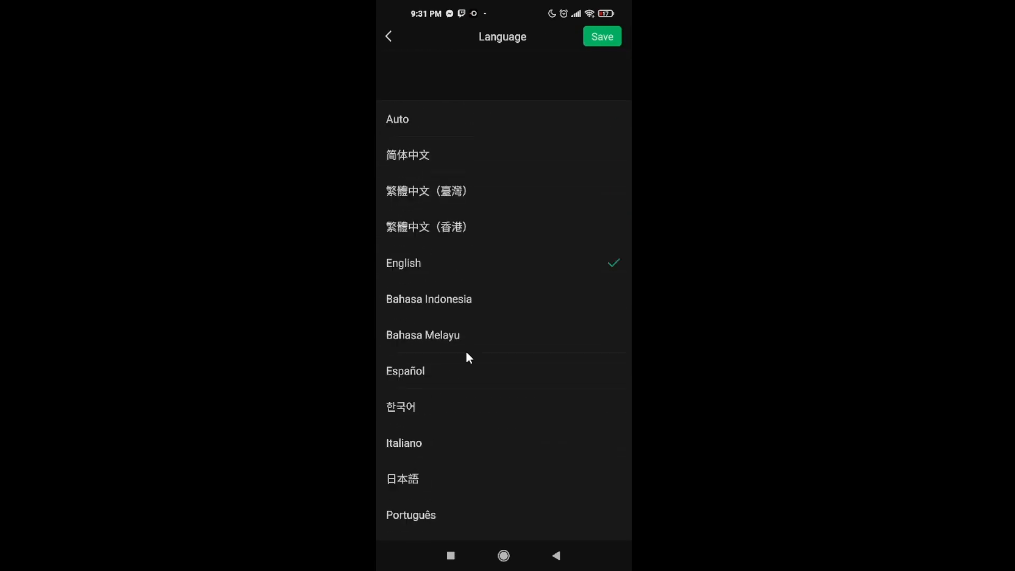
pyautogui.scroll(3)
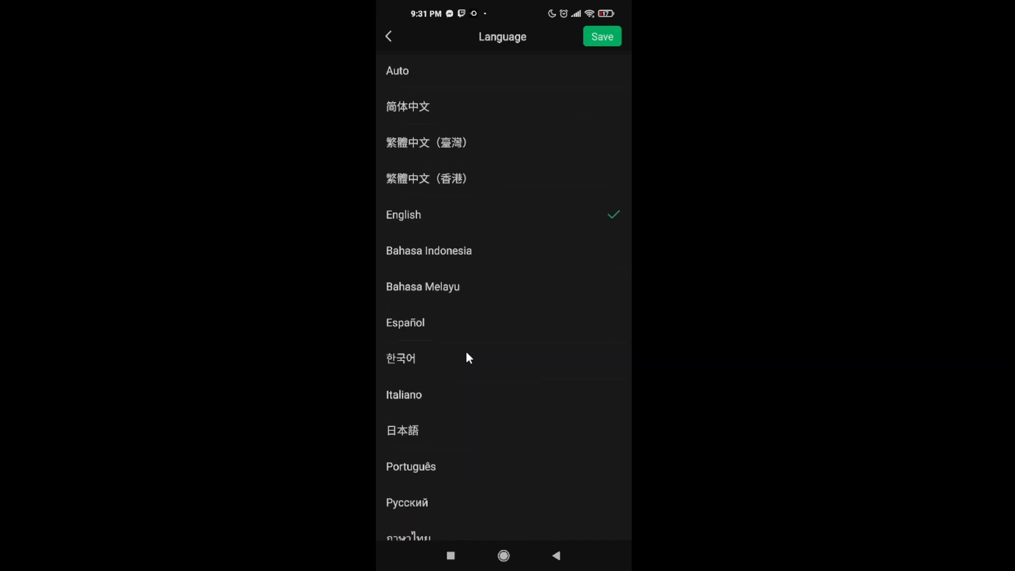
pyautogui.scroll(-3)
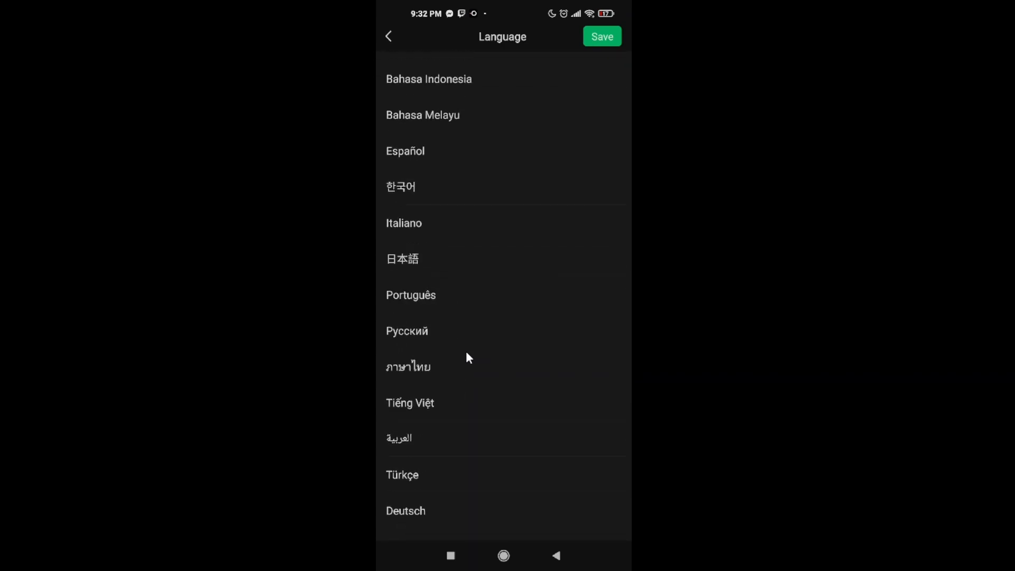
pyautogui.moveTo(433, 227)
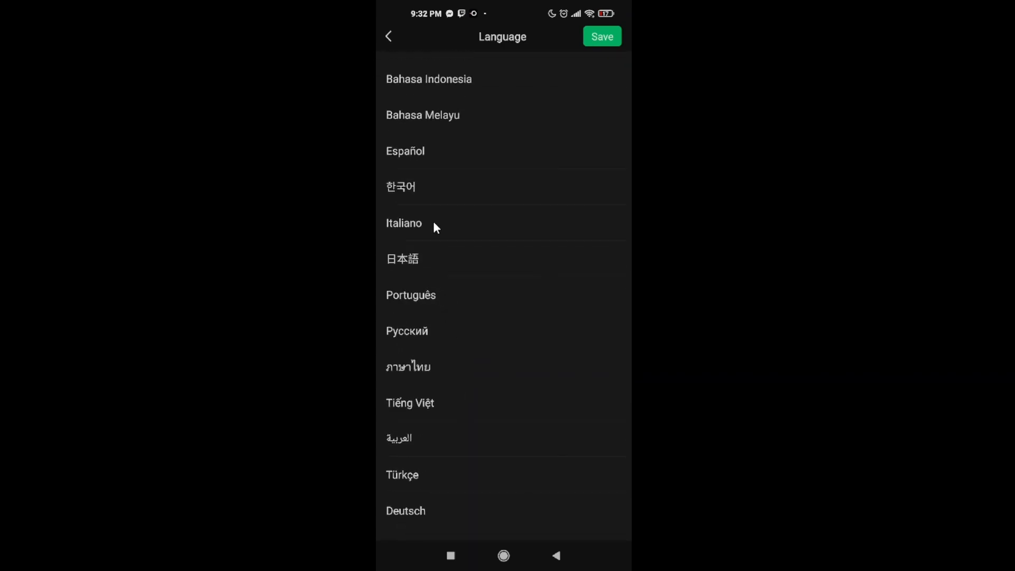
pyautogui.click(403, 224)
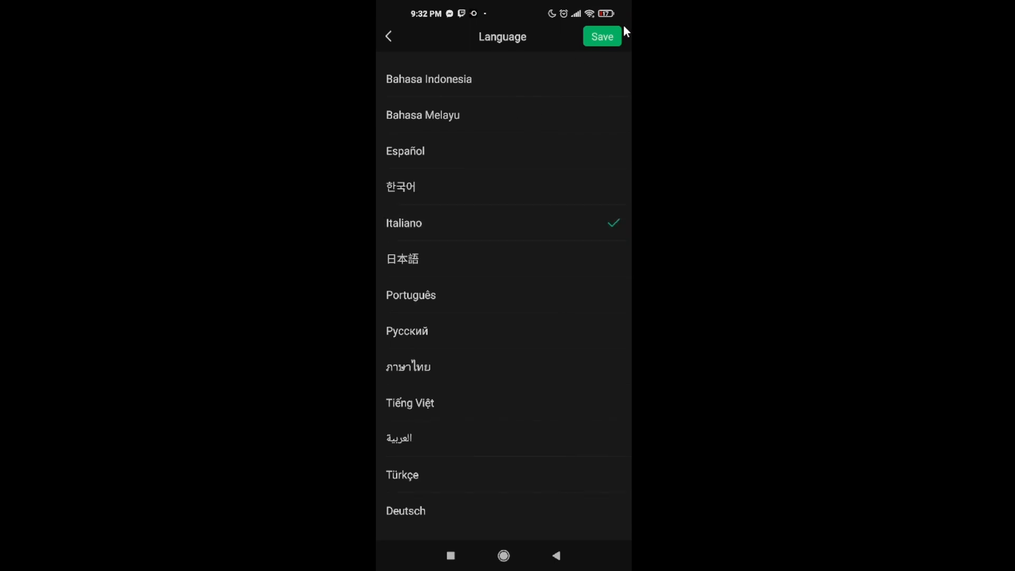
pyautogui.click(602, 36)
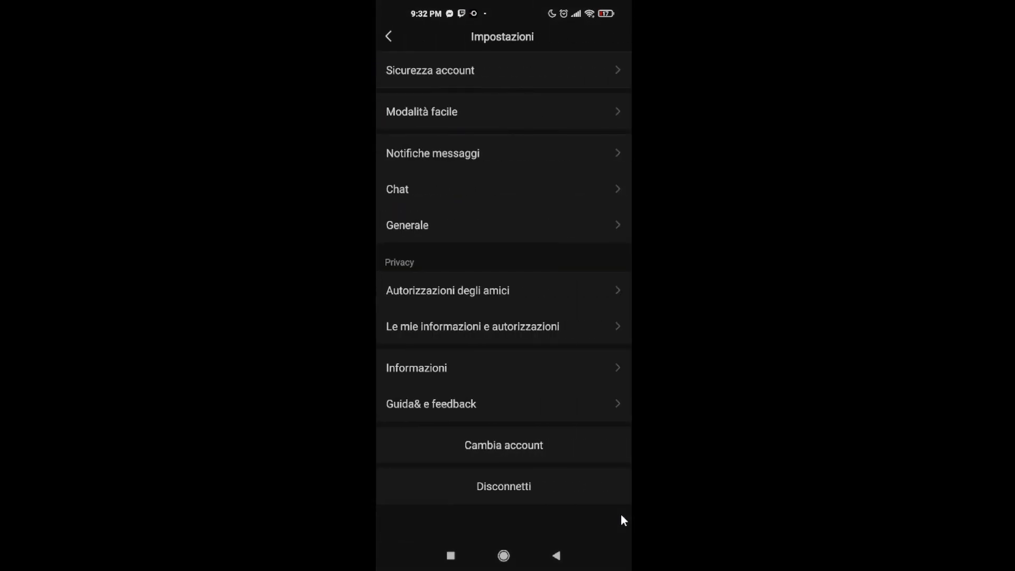
pyautogui.moveTo(520, 155)
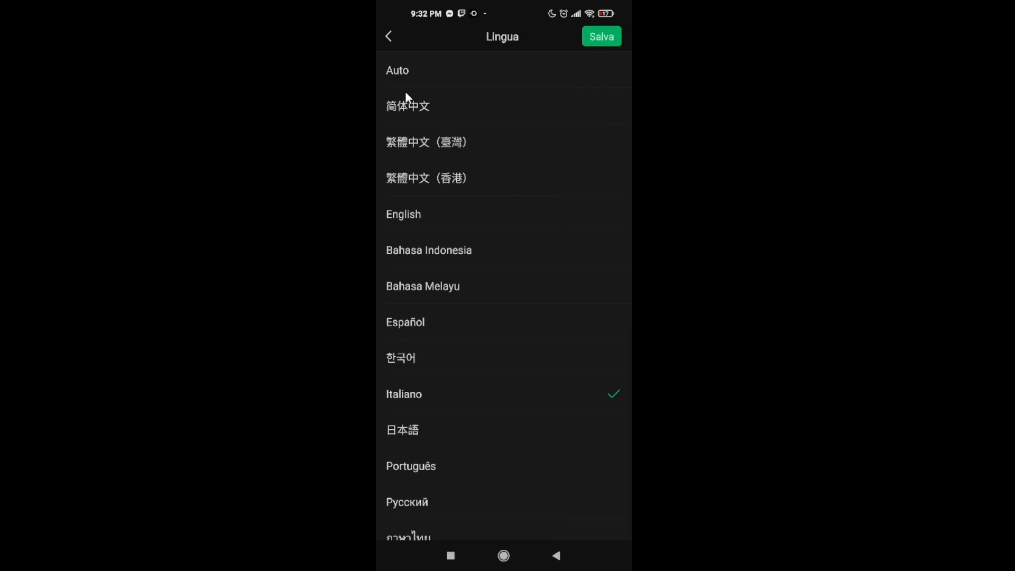
# Choose 简体中文 in the Lingua list and confirm with Salva
pyautogui.click(409, 106)
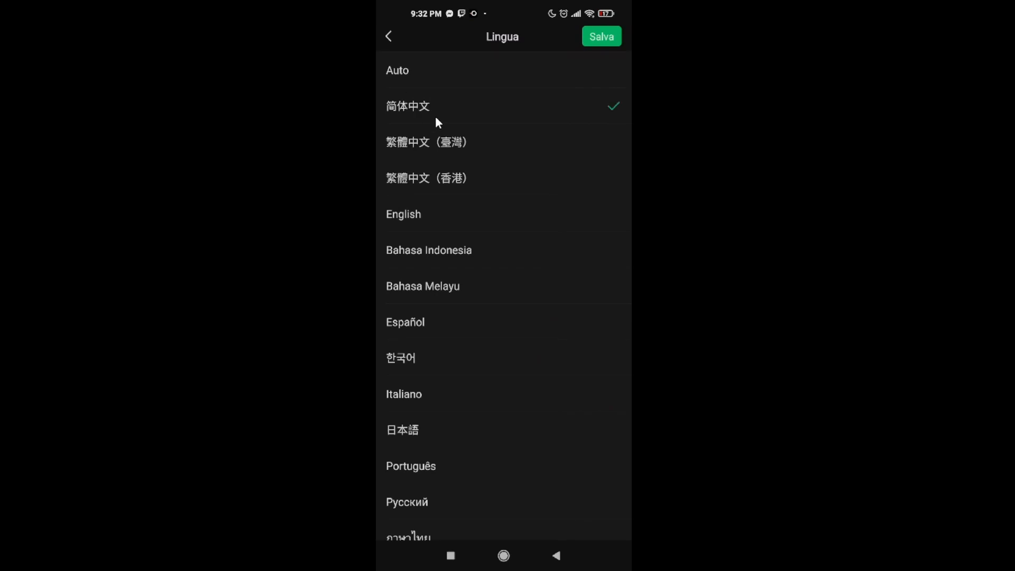
pyautogui.click(601, 36)
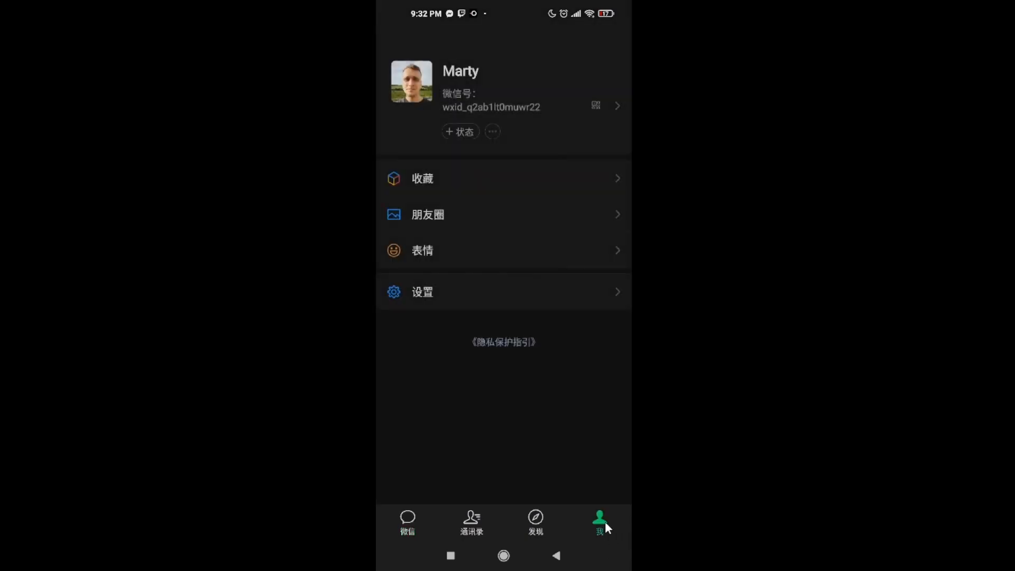
pyautogui.moveTo(426, 299)
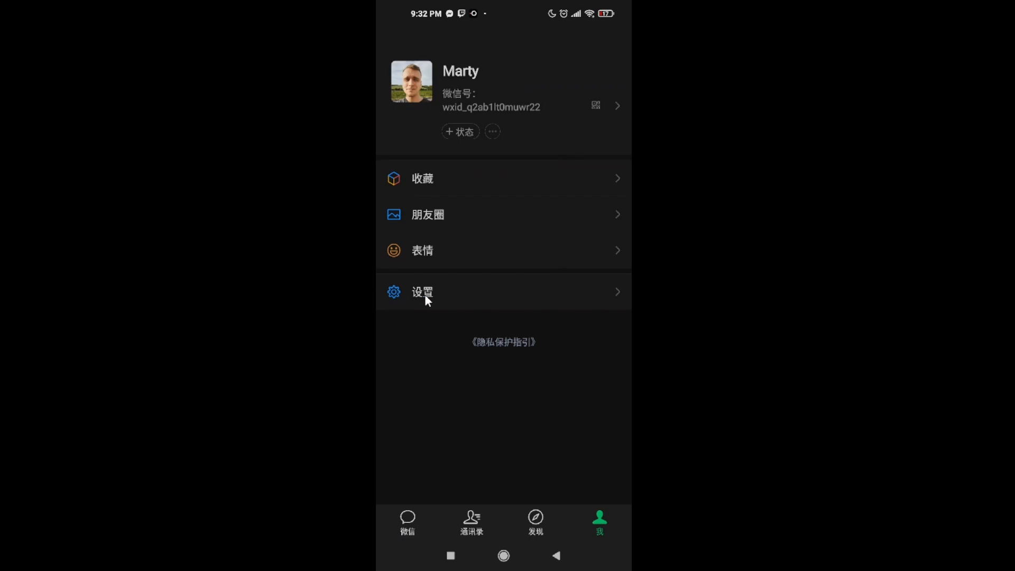
# Navigate from 我 to 设置 and then 通用 to view the Chinese general settings
pyautogui.click(422, 292)
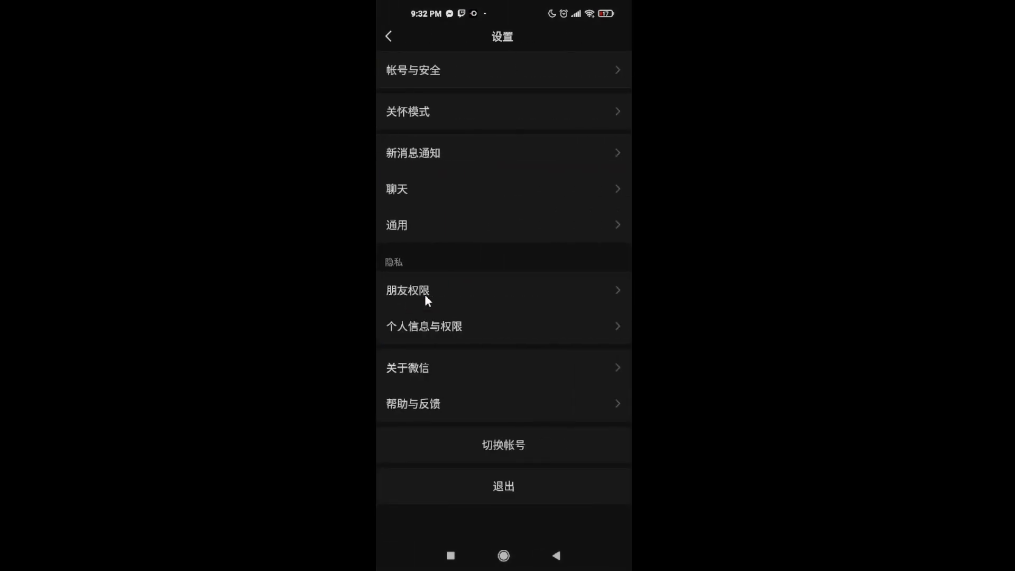
pyautogui.moveTo(411, 156)
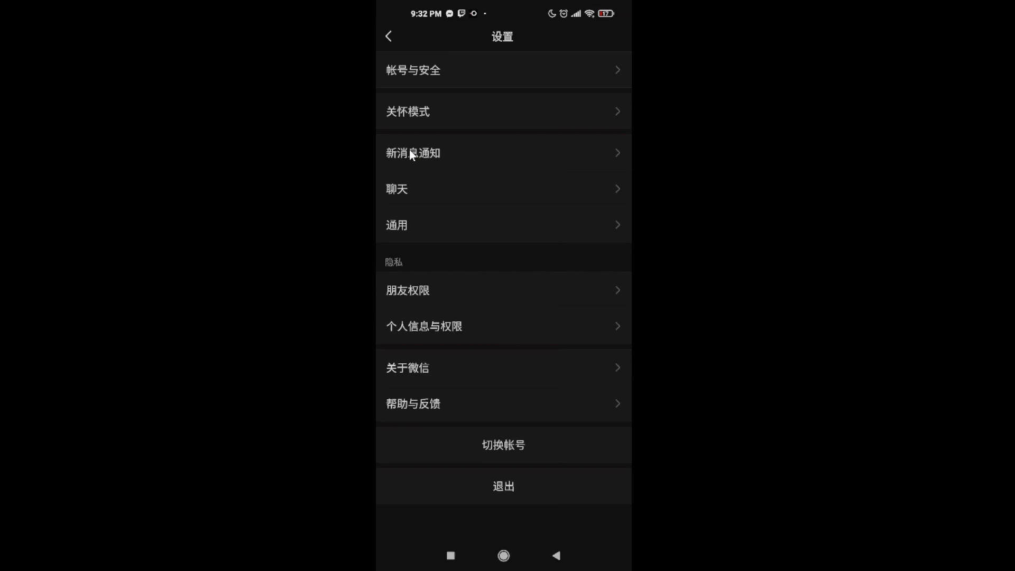
pyautogui.click(396, 224)
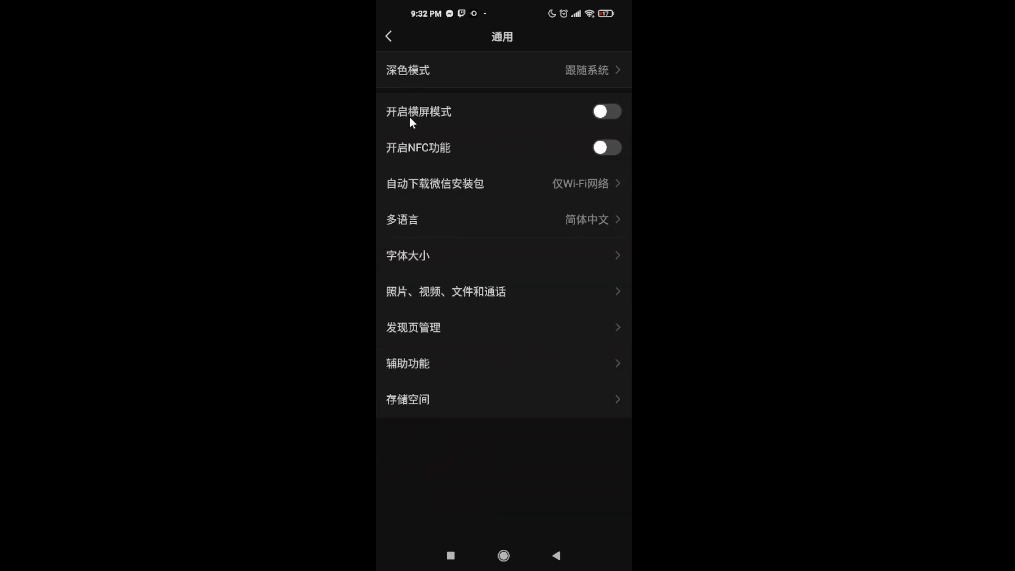
pyautogui.moveTo(407, 222)
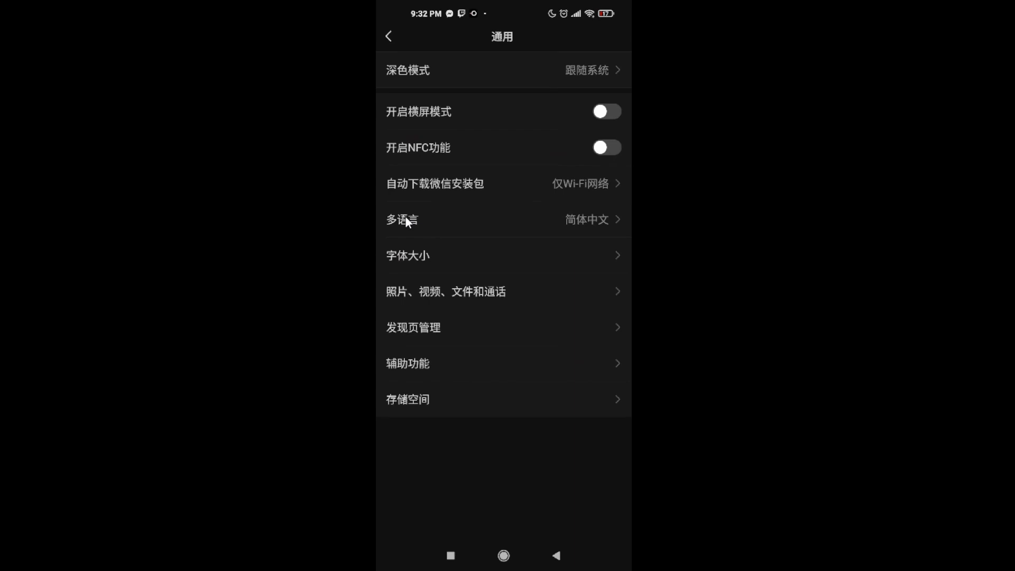
# From 多语言, switch the app language back to English and 保存 it
pyautogui.click(400, 220)
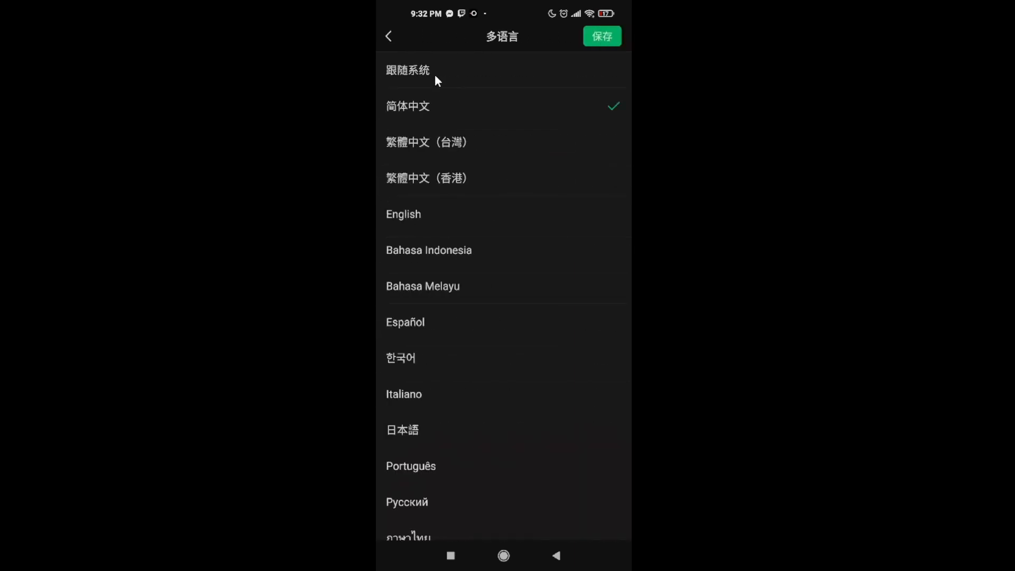
pyautogui.click(403, 215)
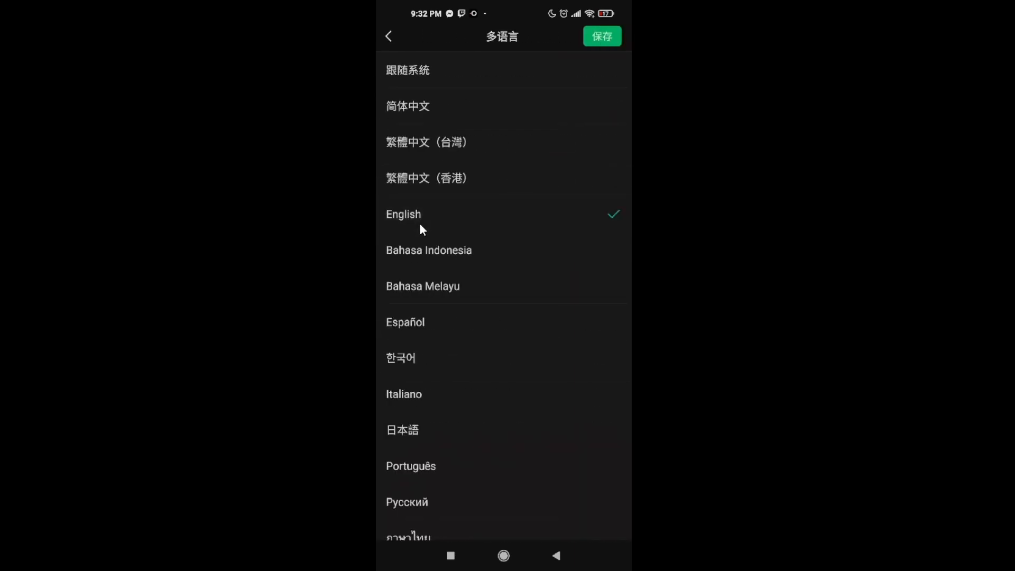
pyautogui.moveTo(419, 188)
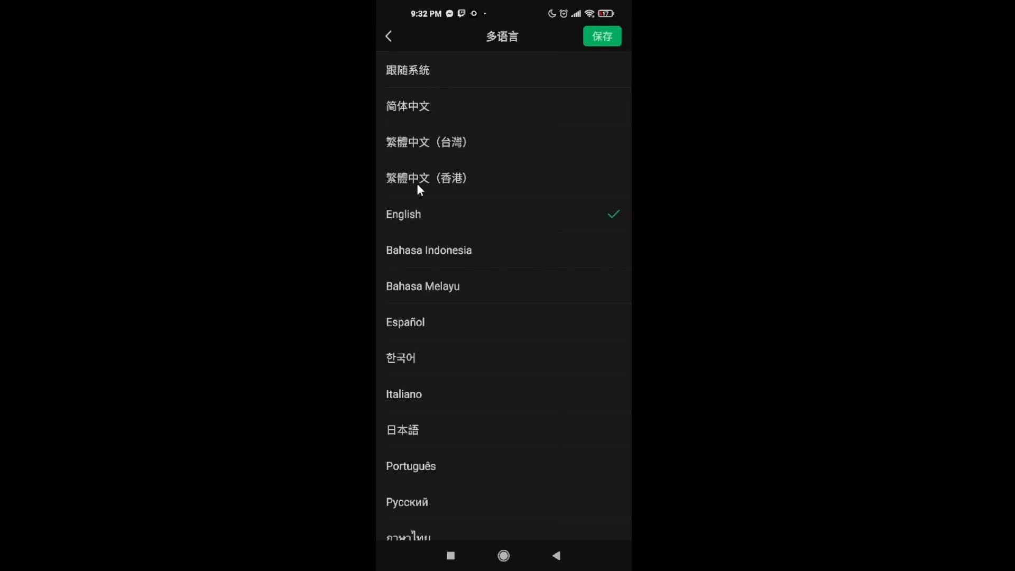
pyautogui.moveTo(602, 50)
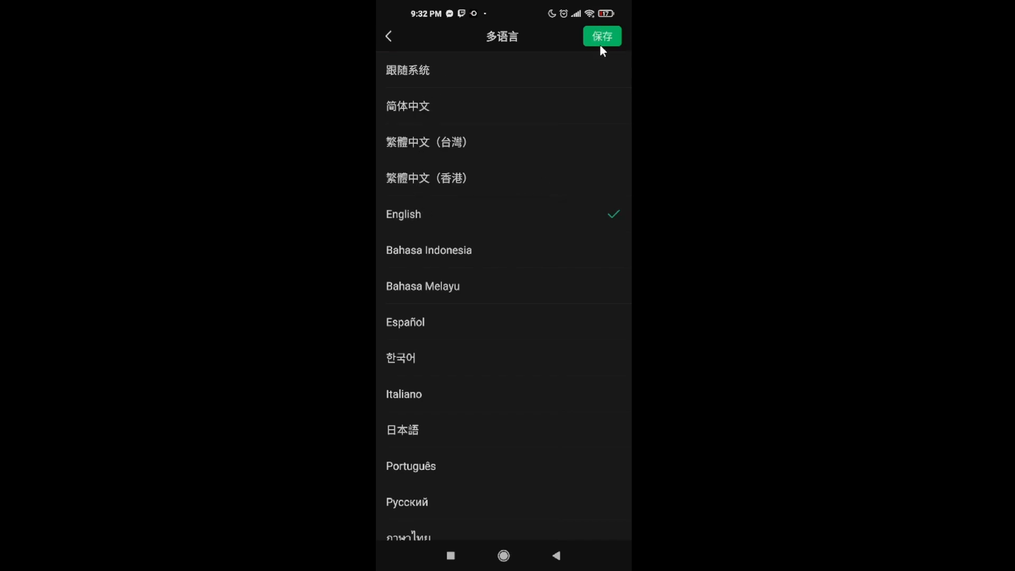
pyautogui.click(601, 36)
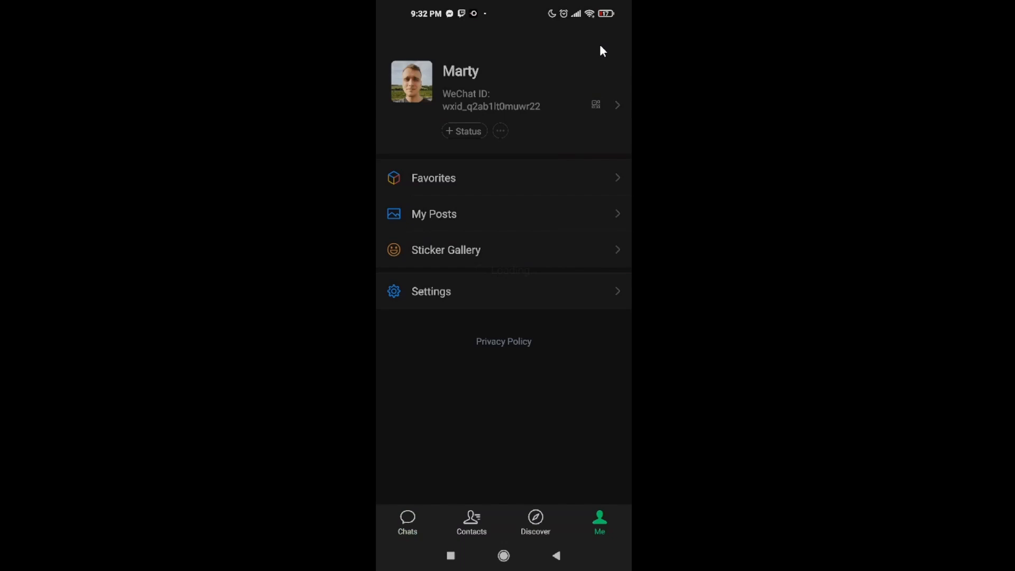